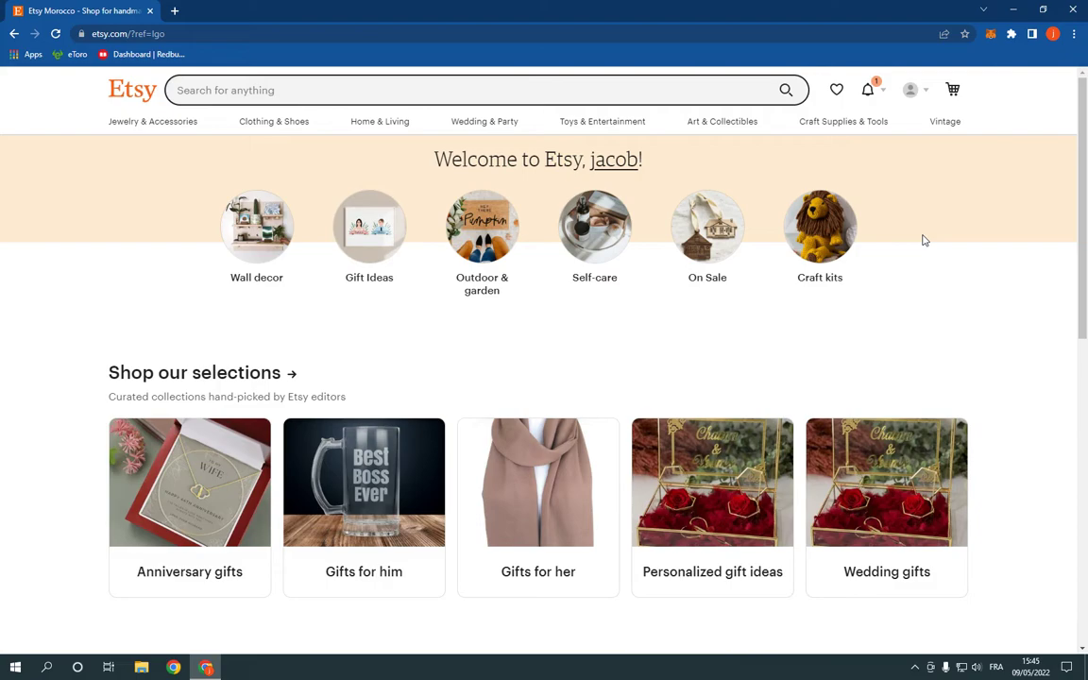
pyautogui.moveTo(918, 198)
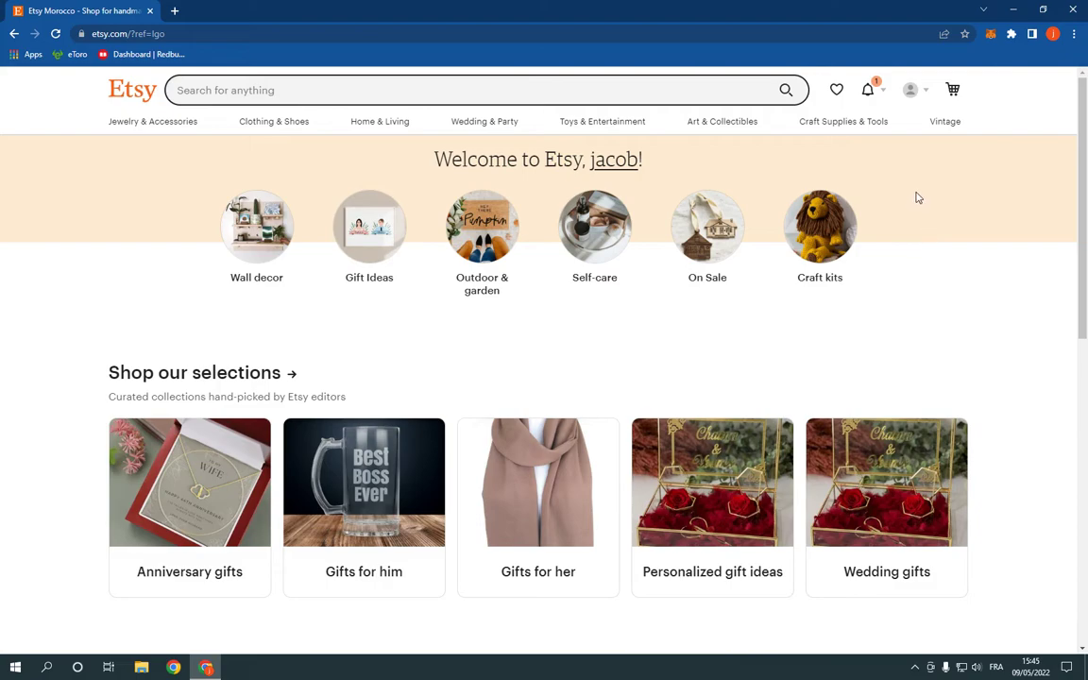
pyautogui.moveTo(910, 91)
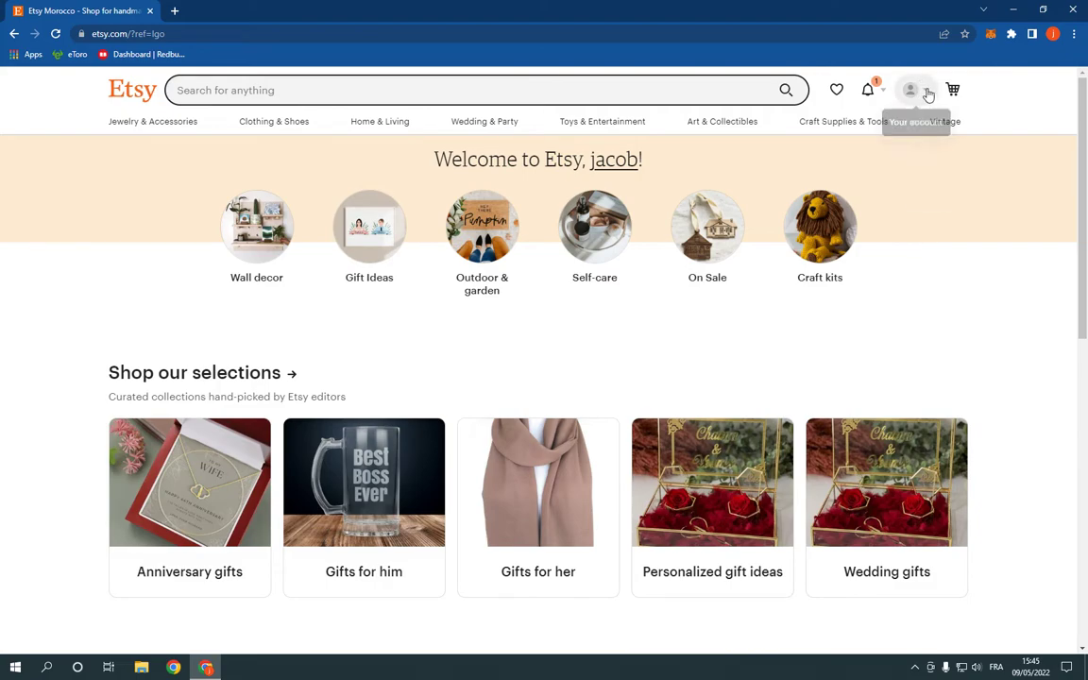
# Show the signed-in account dropdown from the header avatar.
pyautogui.click(911, 91)
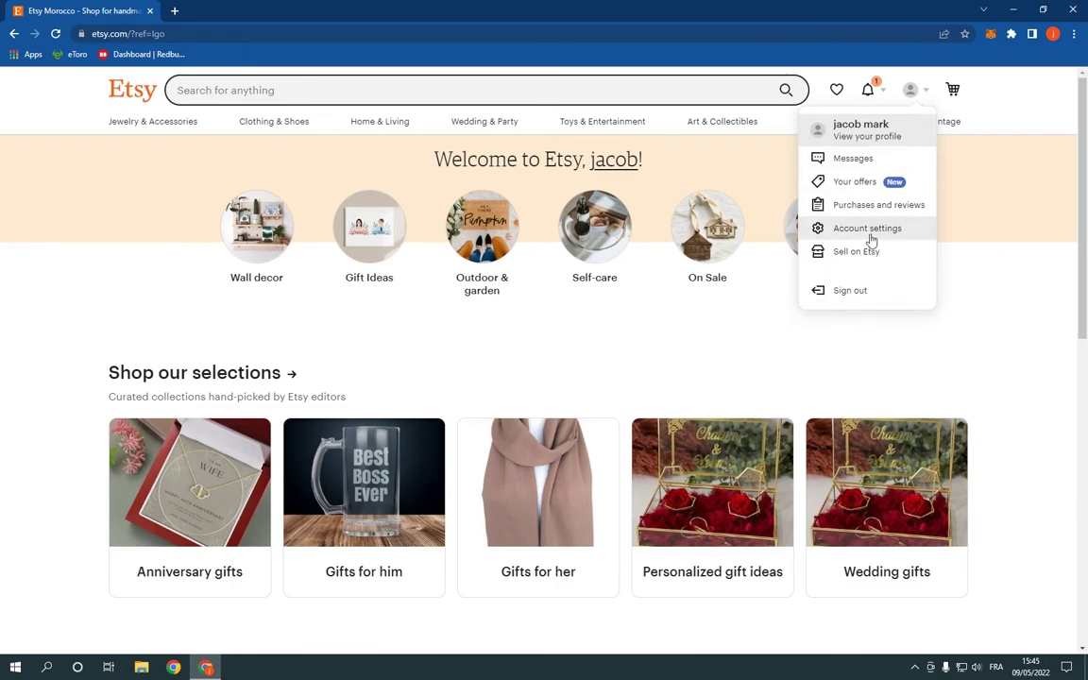
# Reach Account Settings and follow the edit profile link beside the name.
pyautogui.click(868, 226)
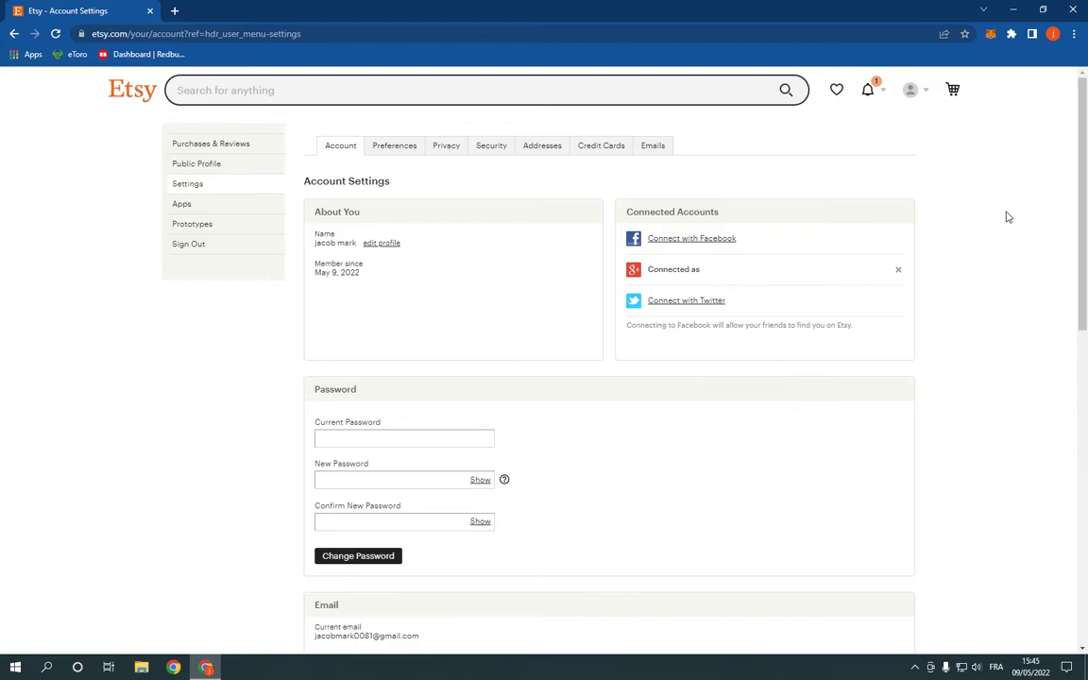
pyautogui.moveTo(382, 242)
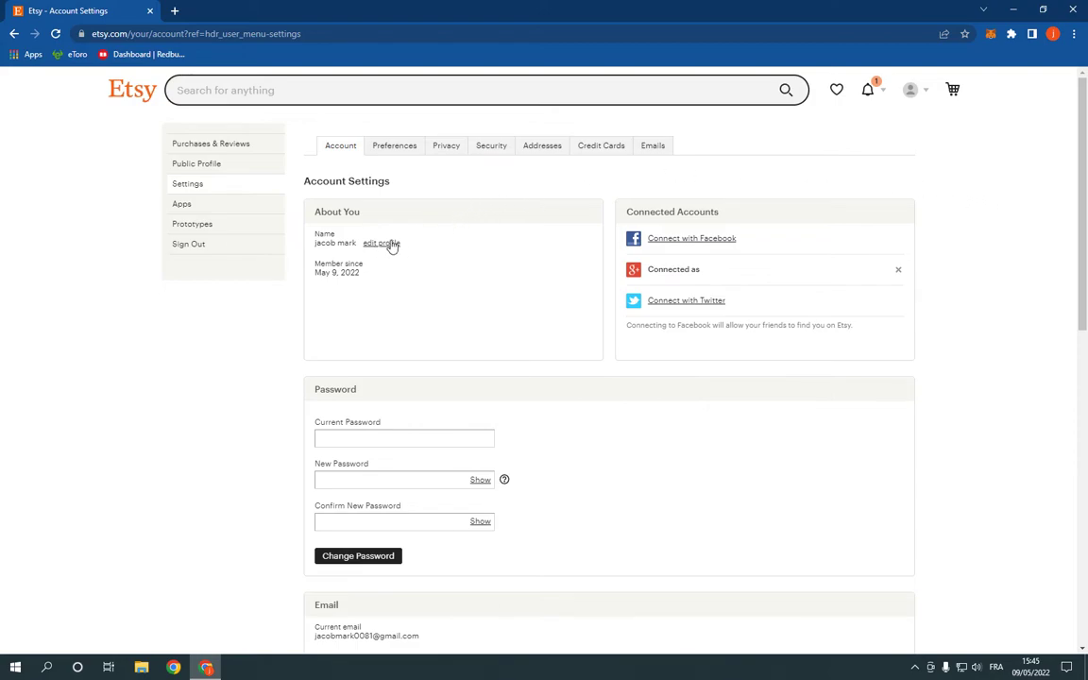
pyautogui.click(382, 243)
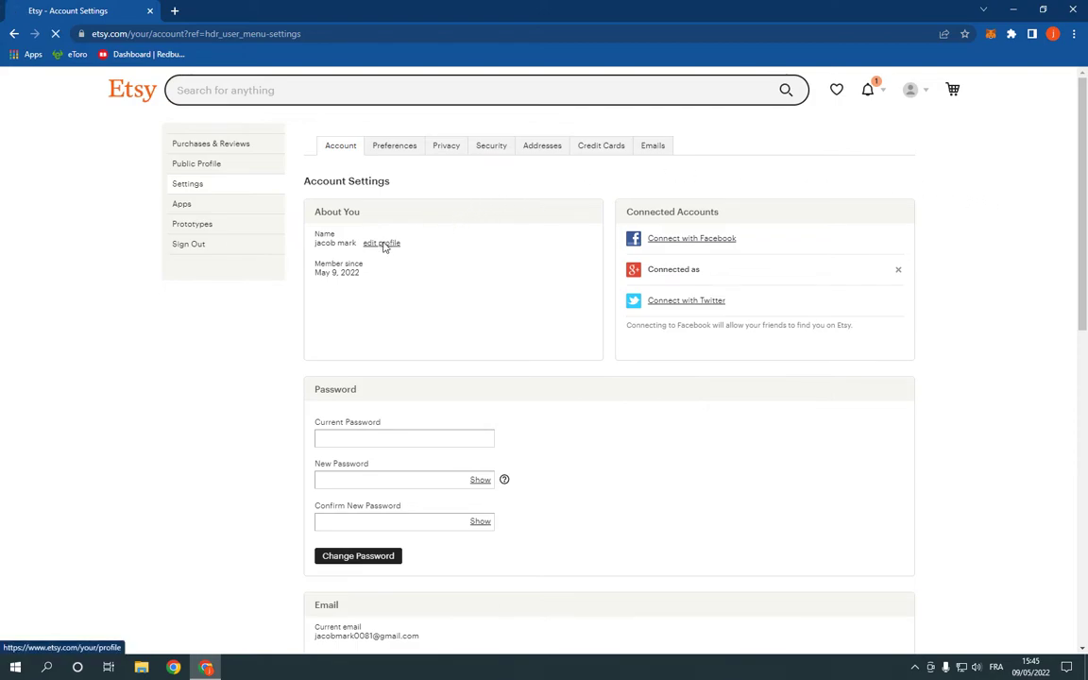
# View the Public Profile page with its Choose File profile-picture button.
pyautogui.click(382, 242)
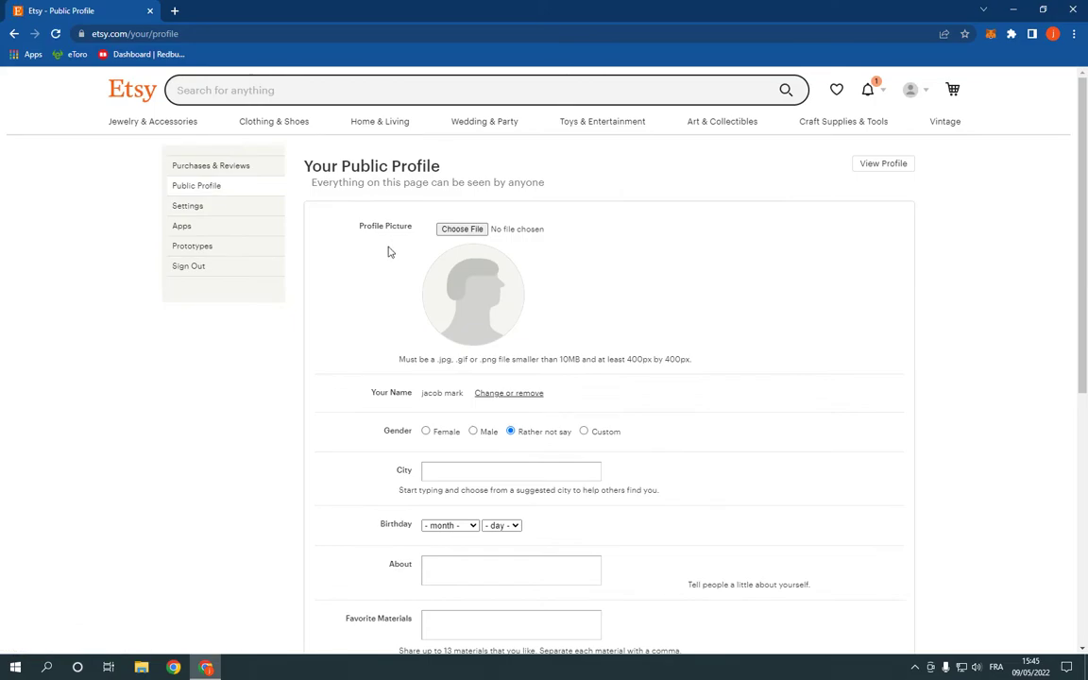
pyautogui.doubleClick(366, 227)
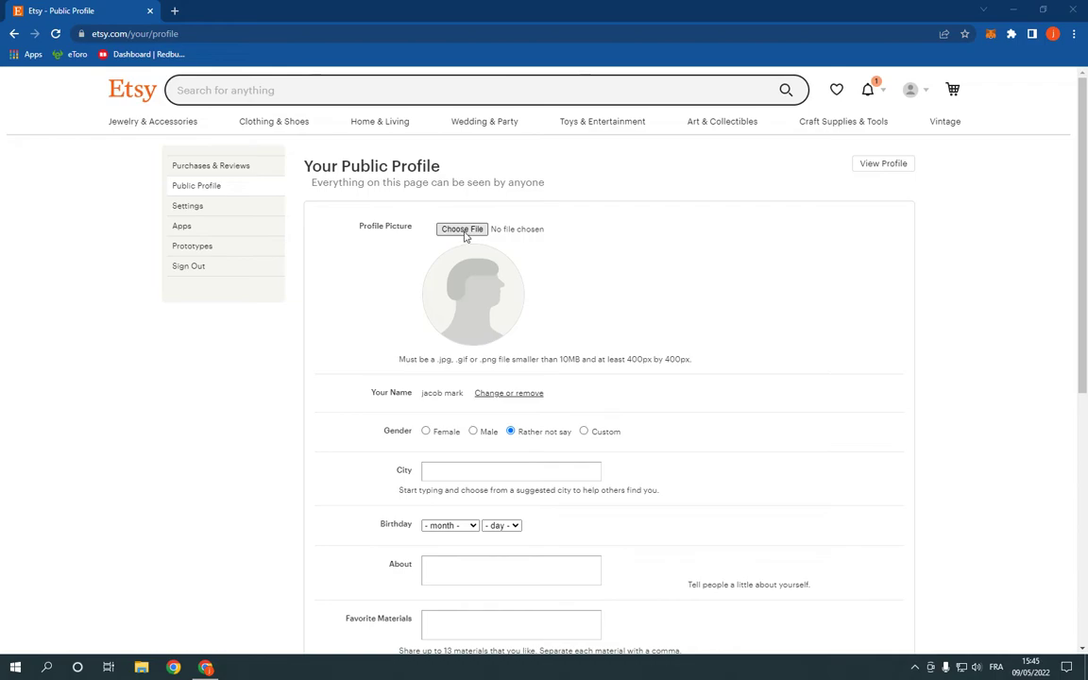
pyautogui.moveTo(461, 229)
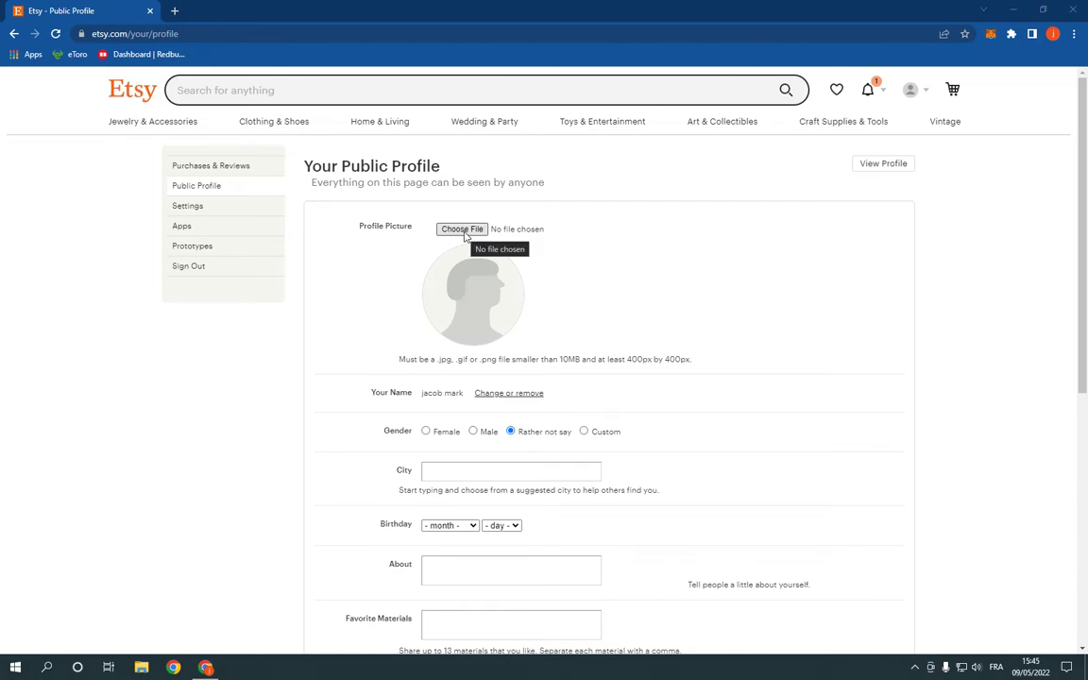
pyautogui.moveTo(463, 238)
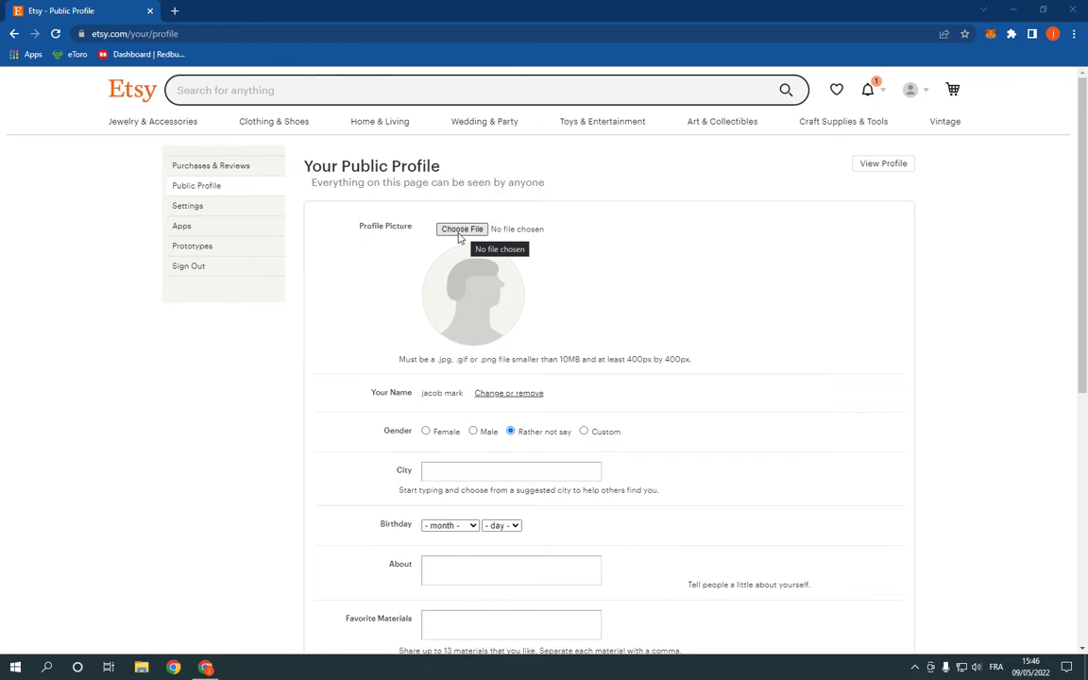
pyautogui.scroll(-3)
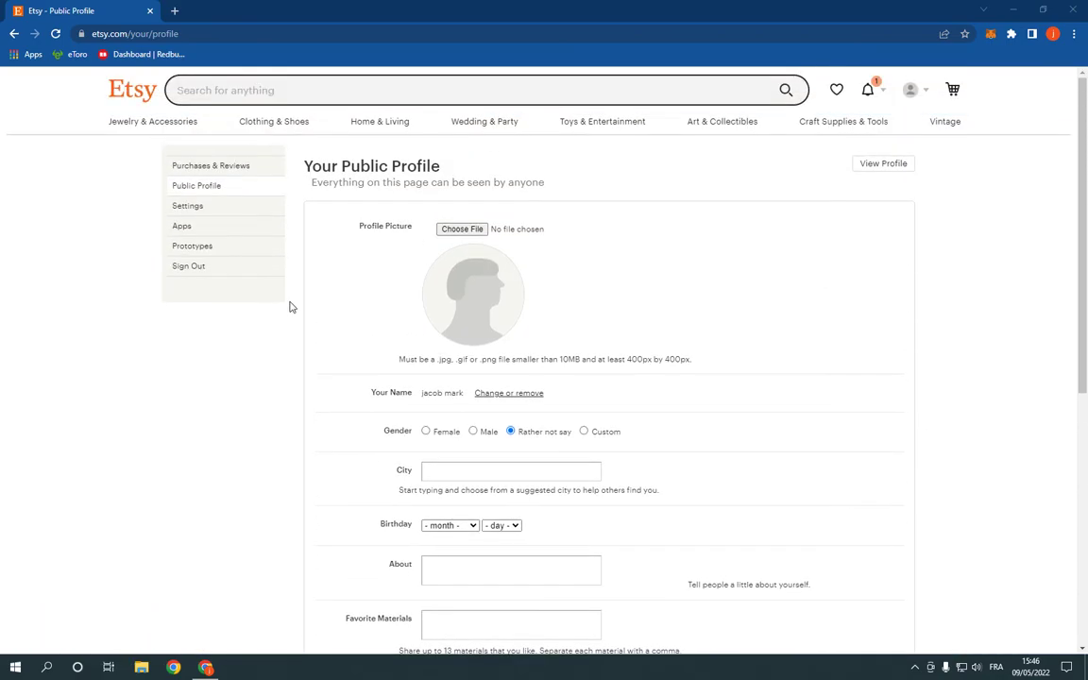
pyautogui.moveTo(132, 91)
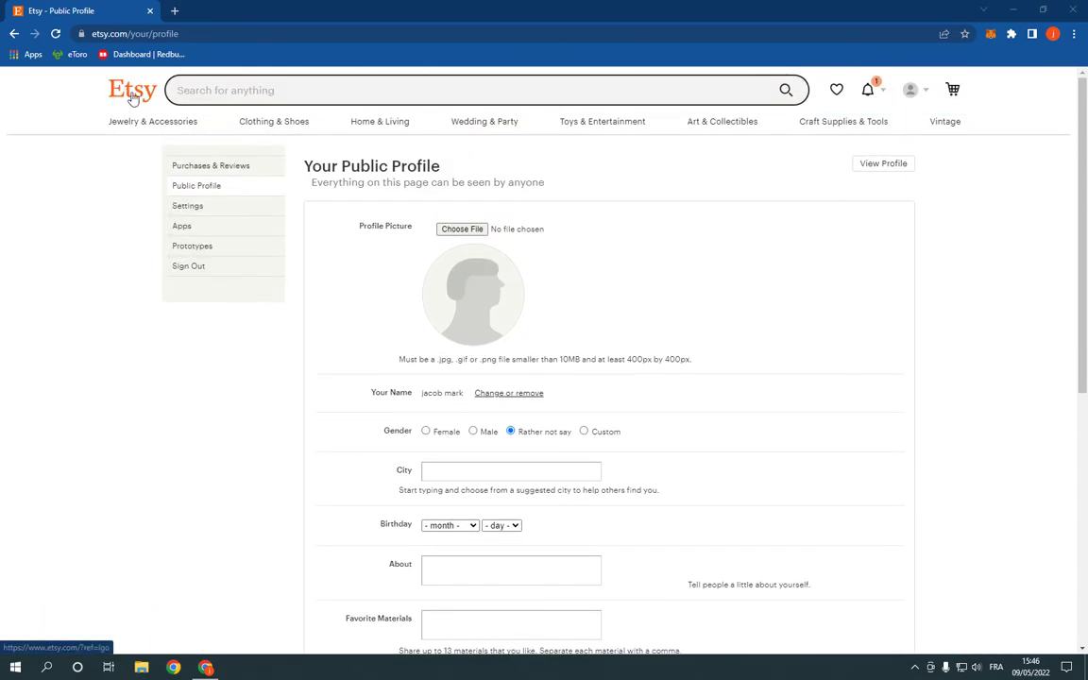
# Return to the Etsy home page via the logo.
pyautogui.click(133, 90)
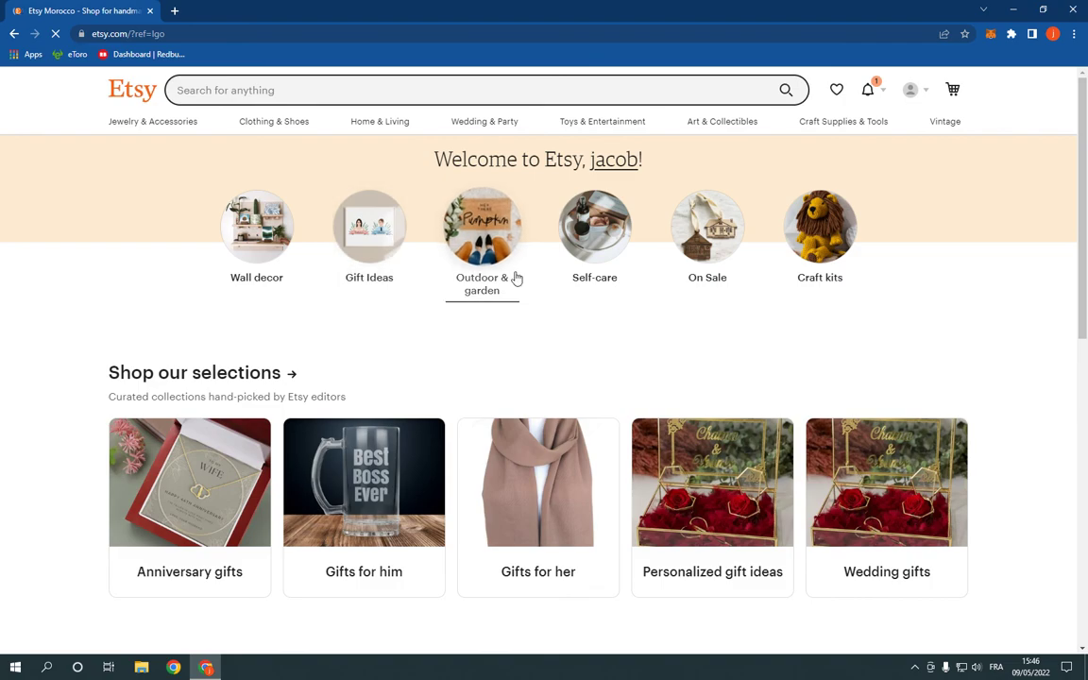